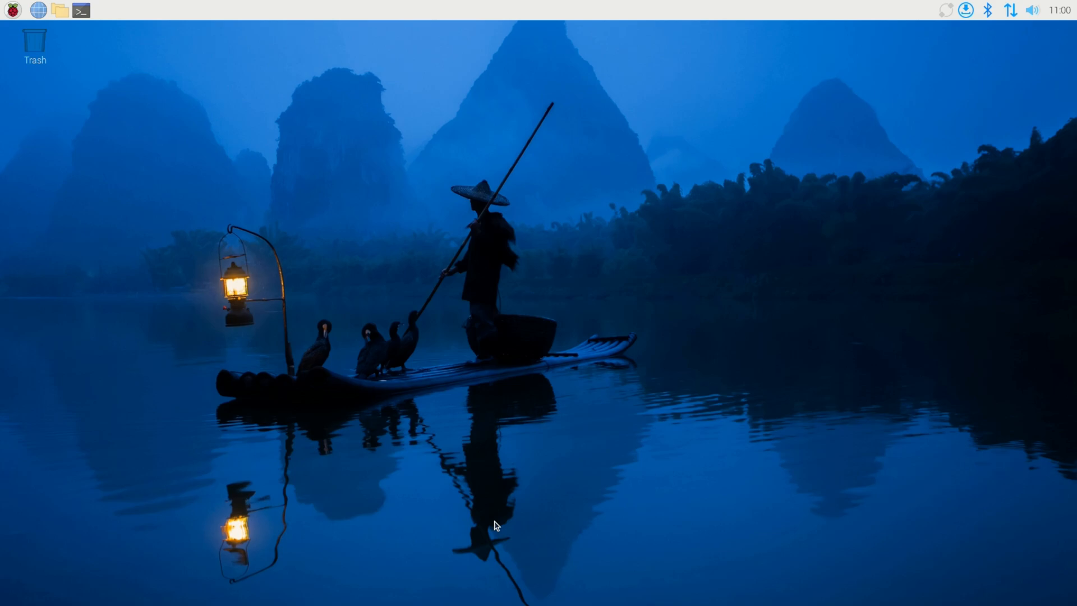
mouse_move(472, 301)
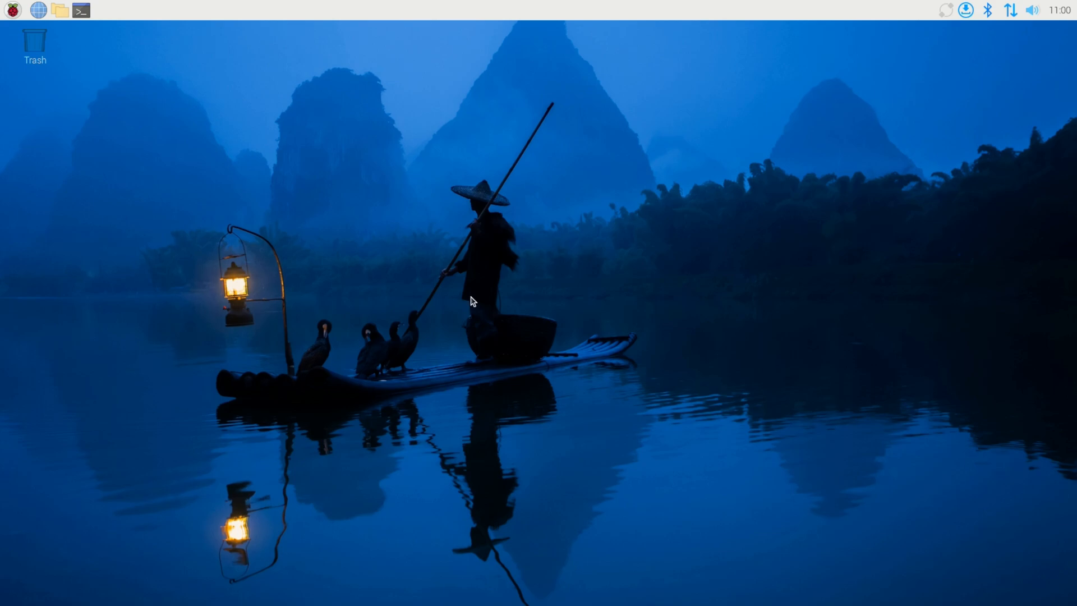
mouse_move(98, 26)
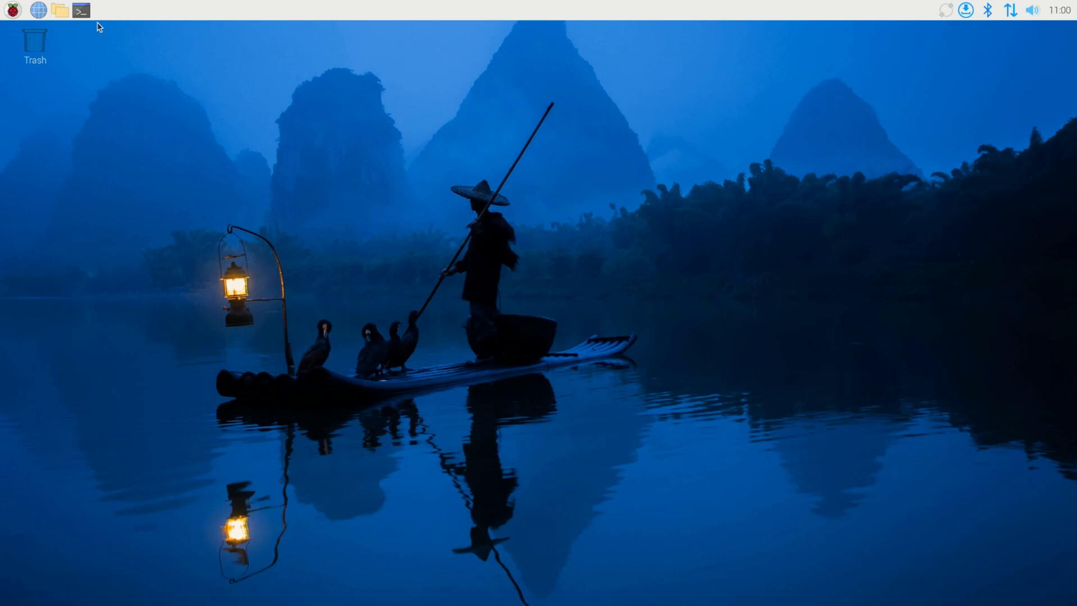
Run 'sudo apt install curl' in a new terminal, confirming curl is already installed
click(81, 10)
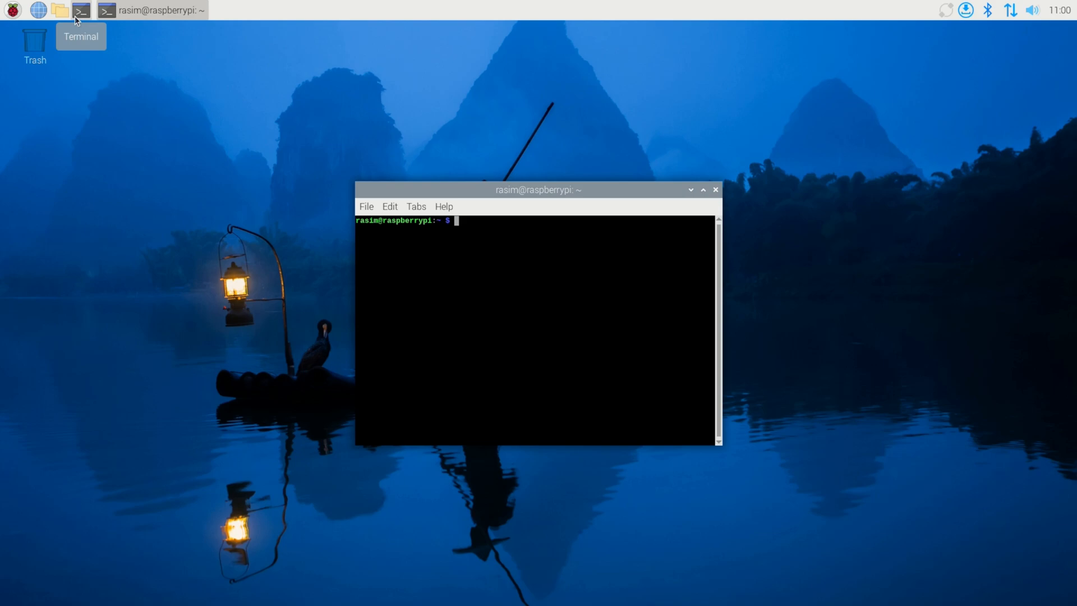
text(sudo)
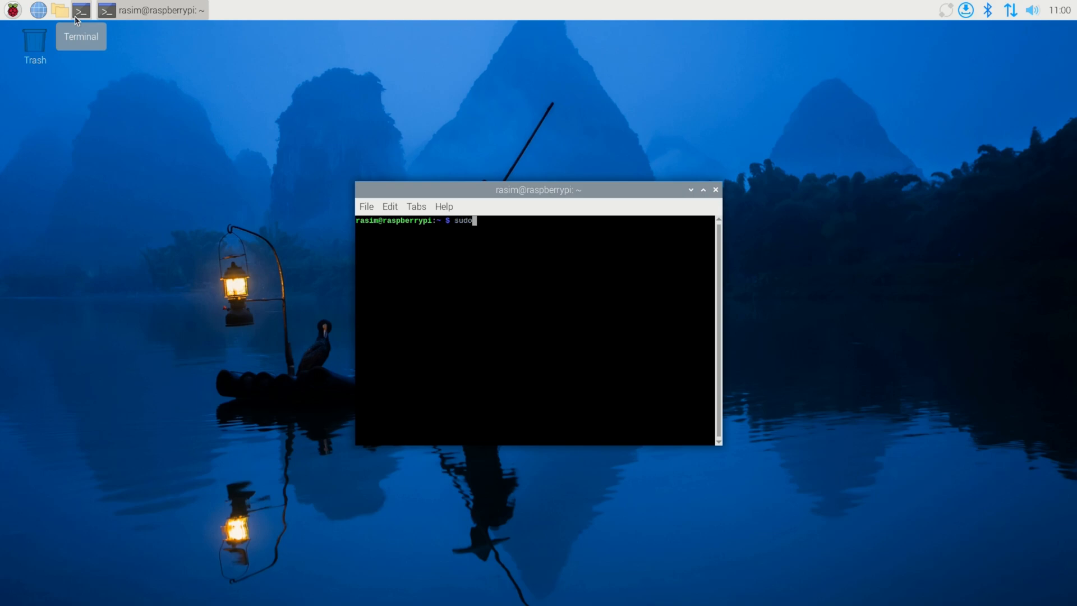
text(a)
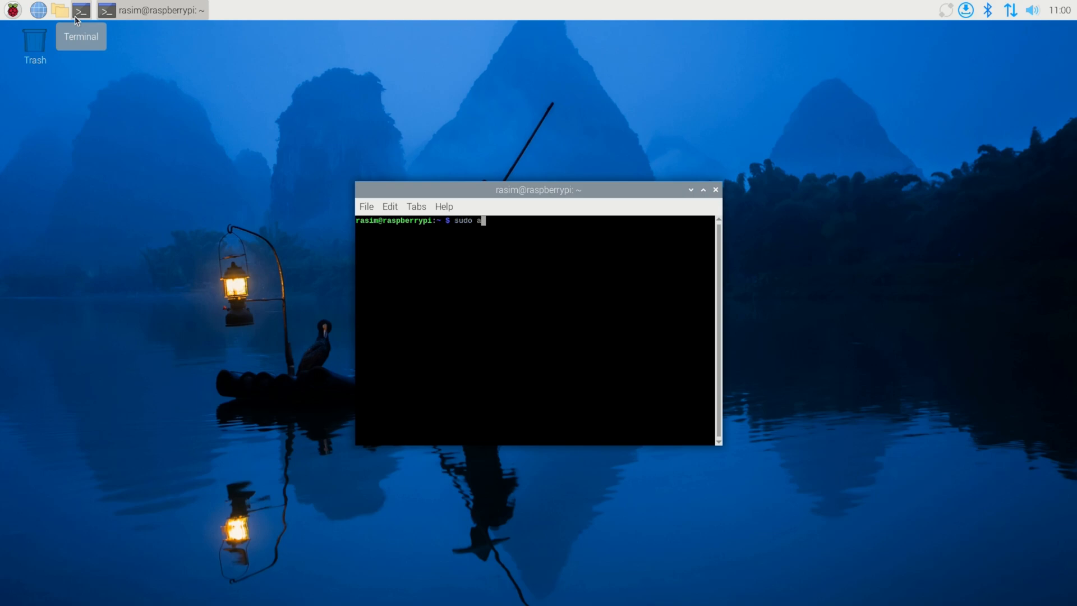
text(pt in)
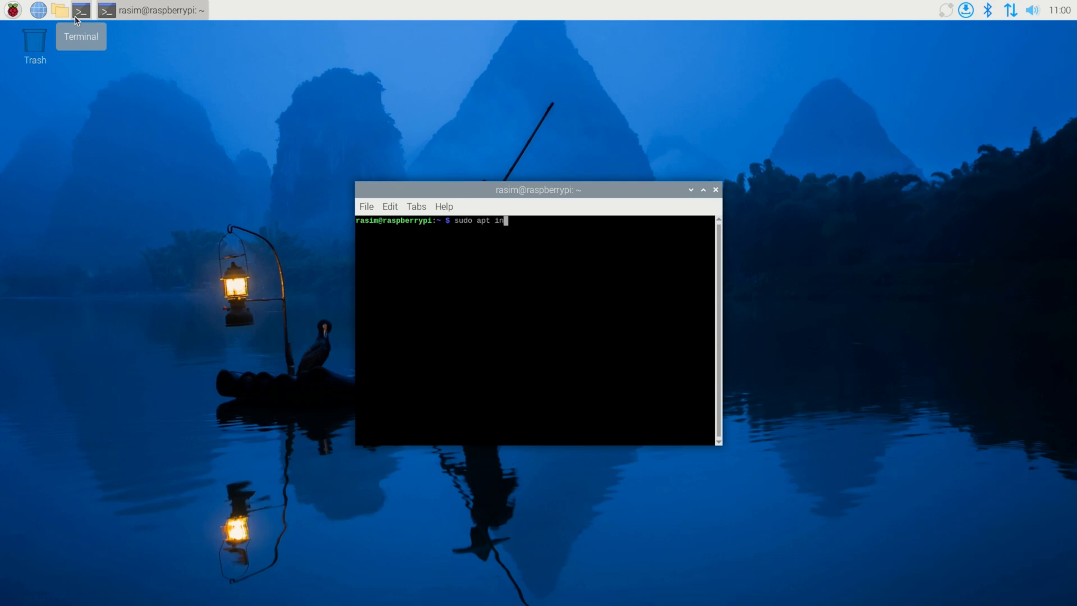
text(stall)
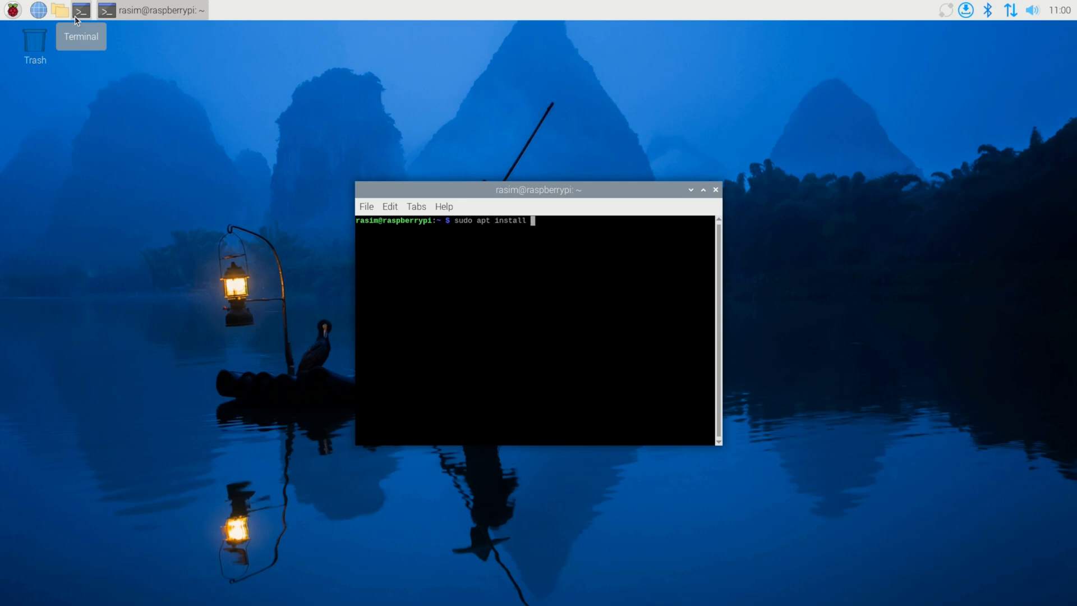
text(curl)
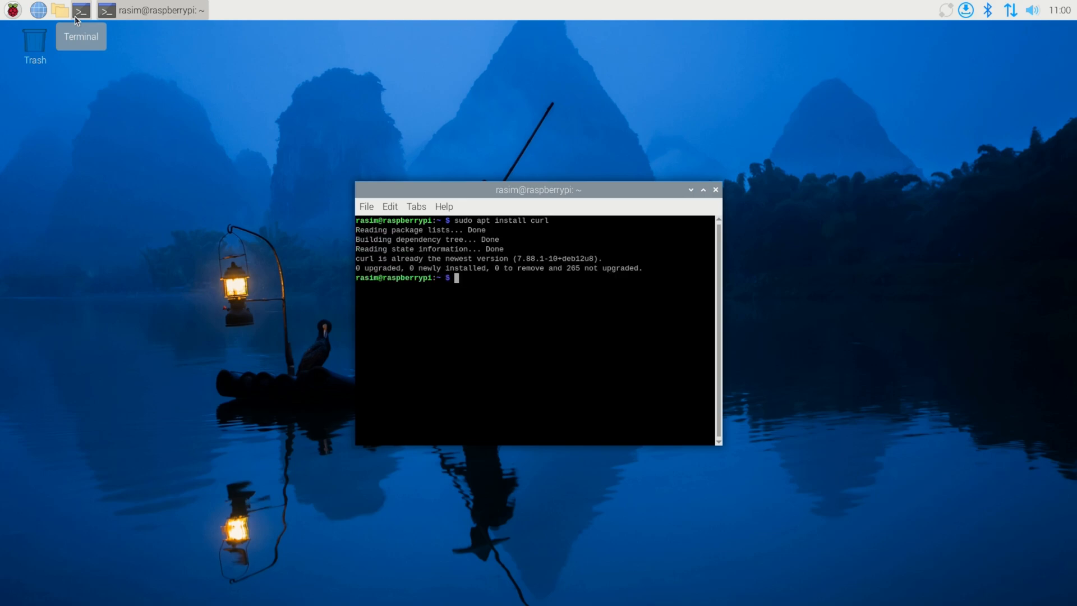
mouse_move(172, 4)
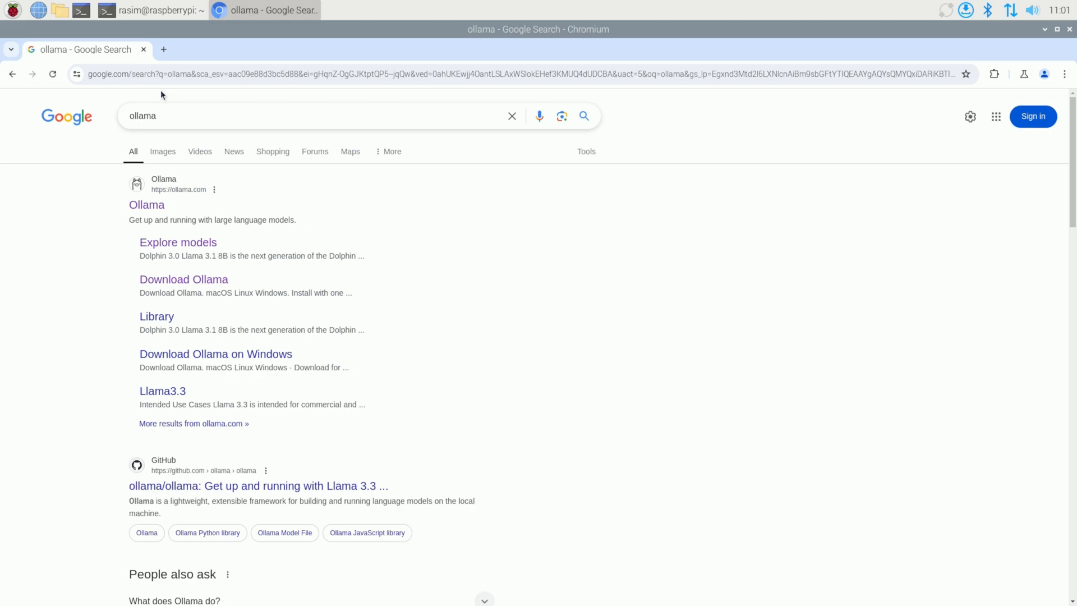
mouse_move(146, 204)
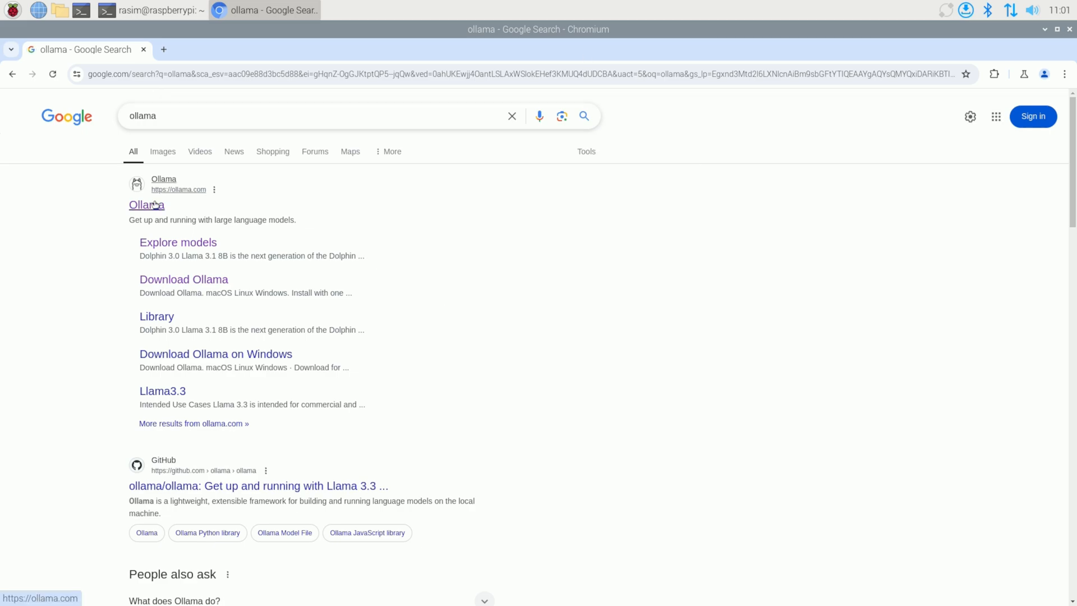
Navigate the Ollama website to its Linux download page with the curl install command
click(146, 204)
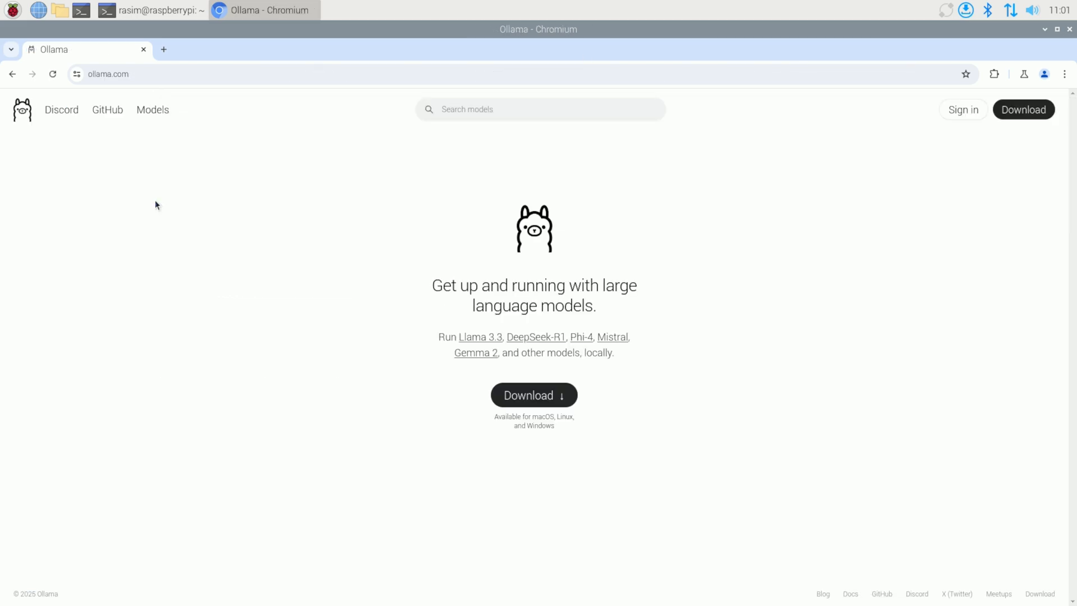
mouse_move(533, 395)
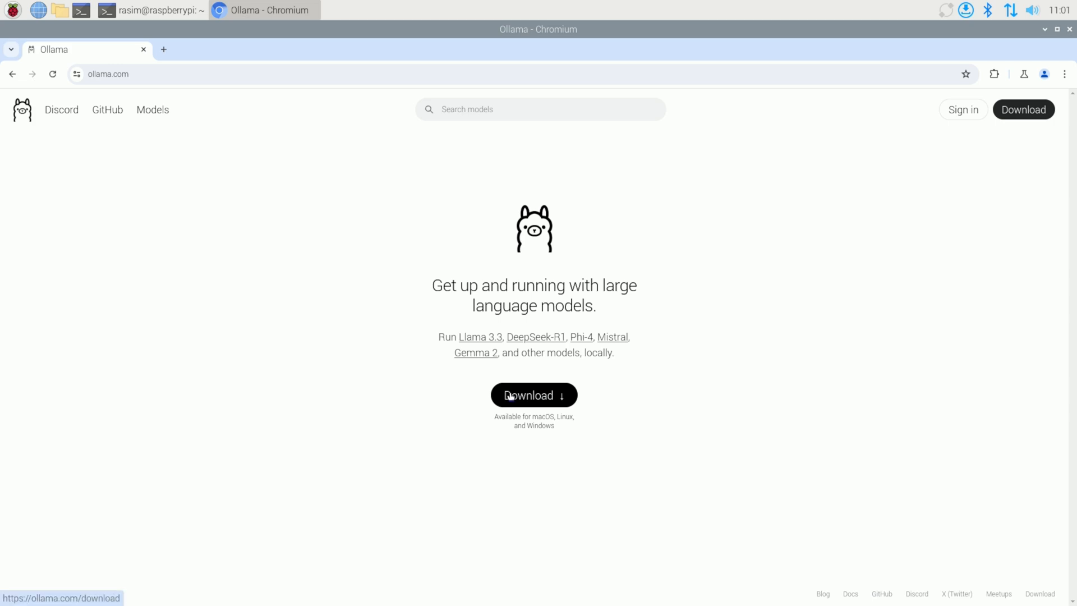
click(533, 395)
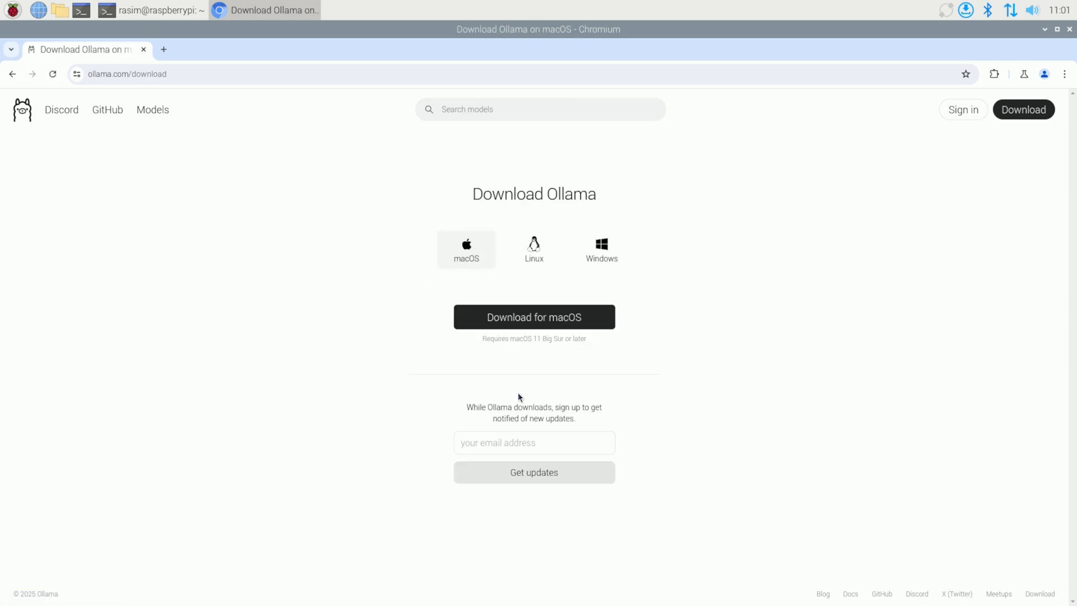
mouse_move(528, 208)
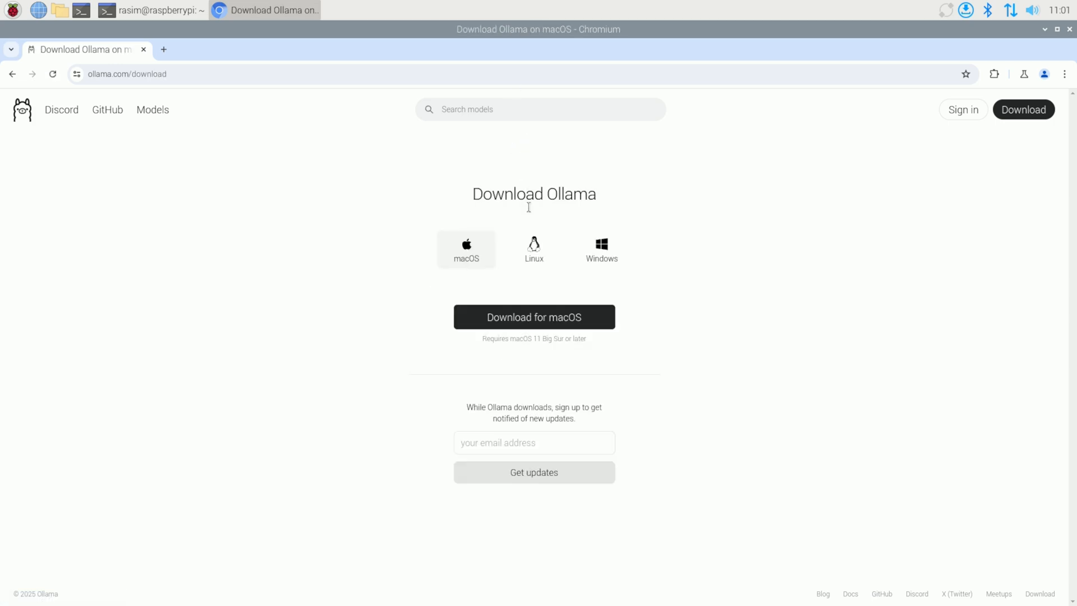
click(533, 249)
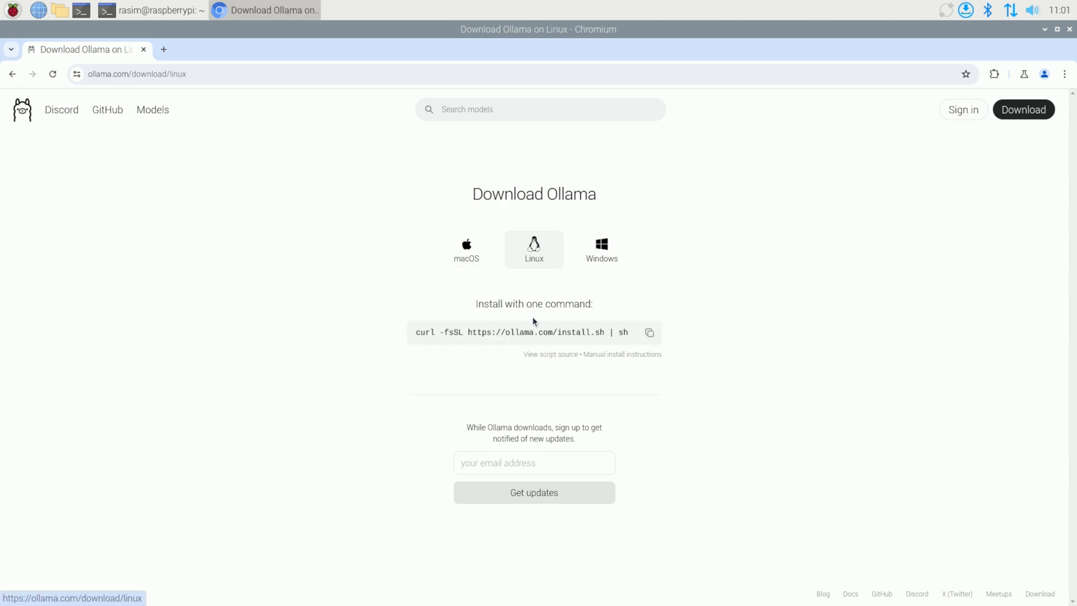
mouse_move(654, 347)
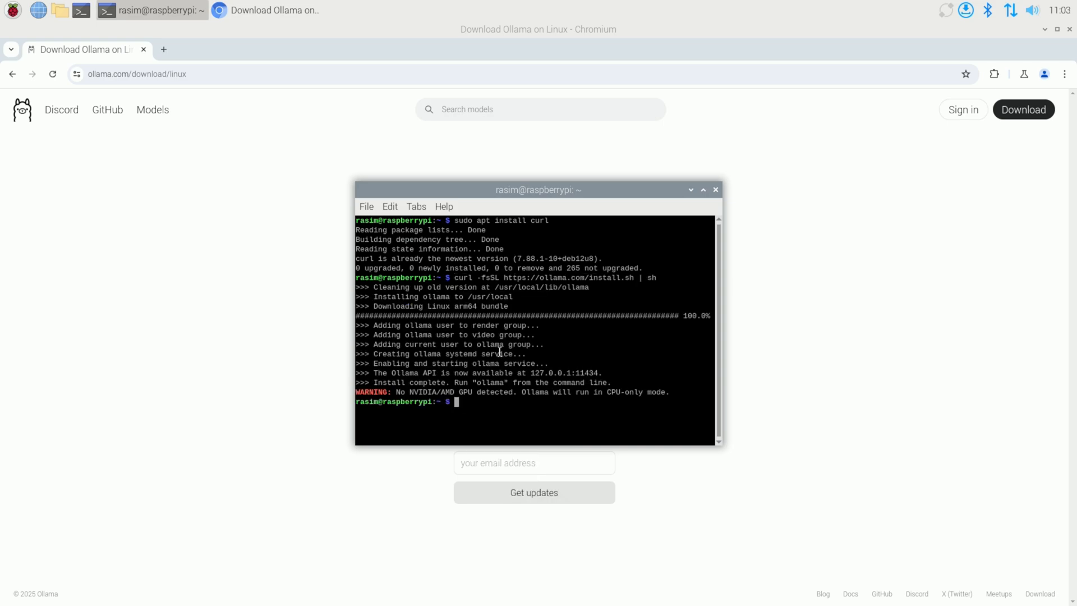
mouse_move(670, 129)
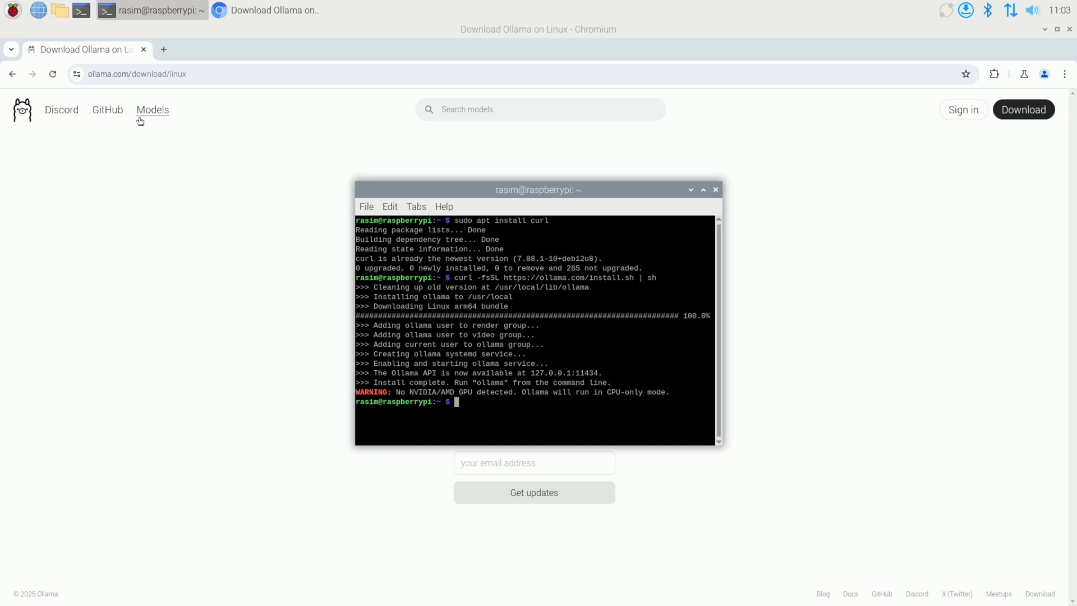
mouse_move(61, 110)
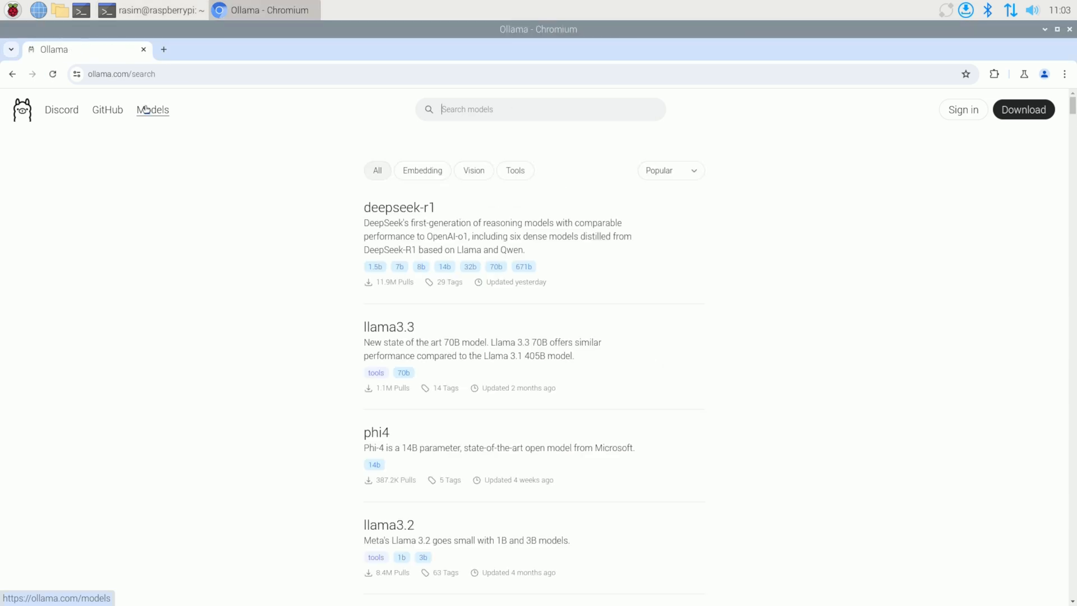
mouse_move(399, 206)
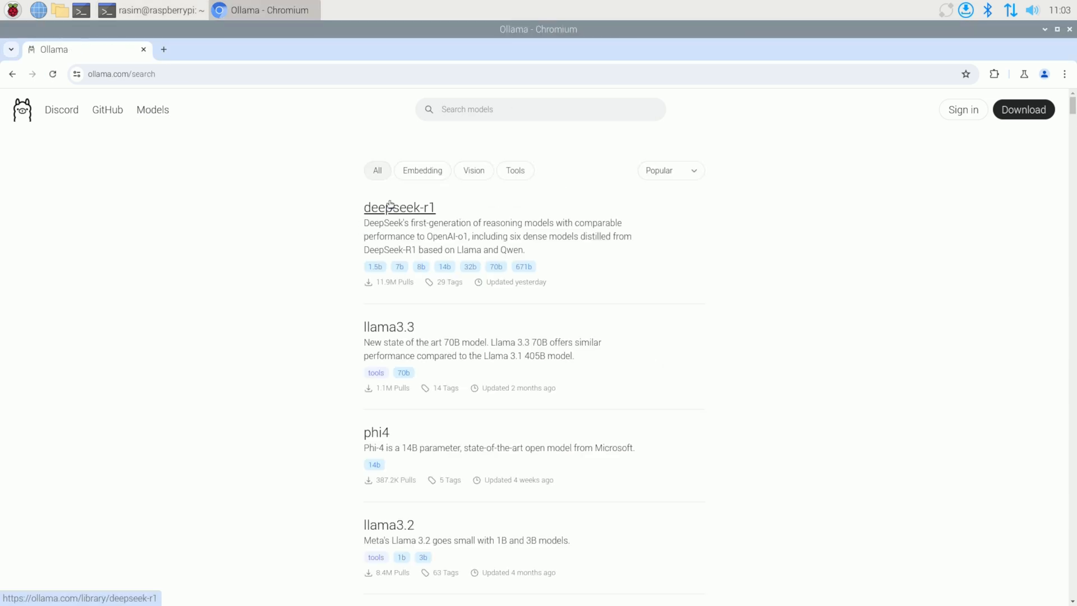
Find the 'ollama run deepseek-r1:1.5b' command under Distilled models on the deepseek-r1 page
click(399, 207)
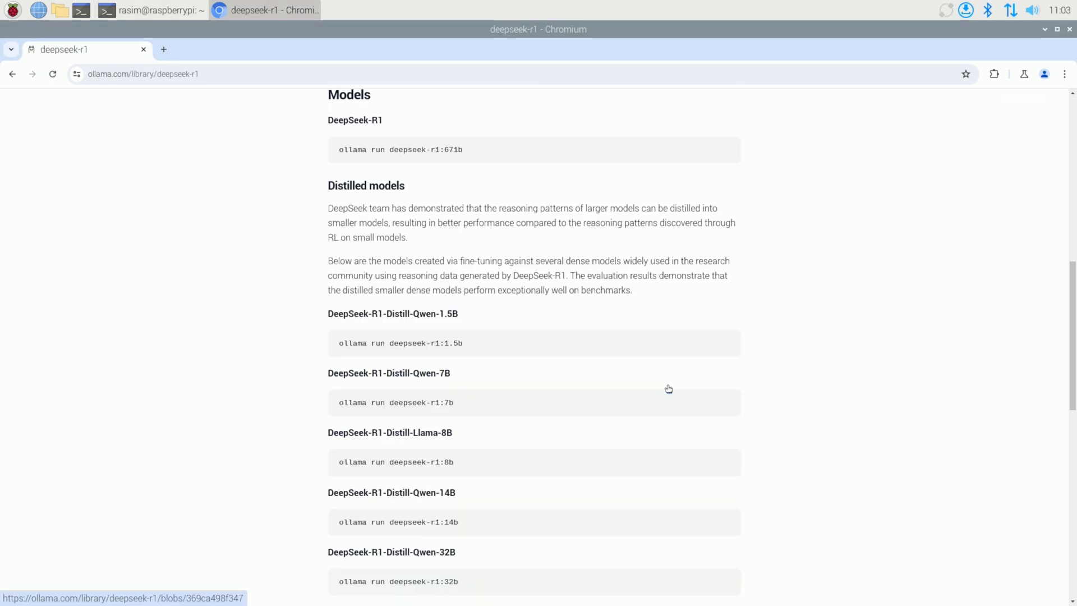
scroll(down, 3)
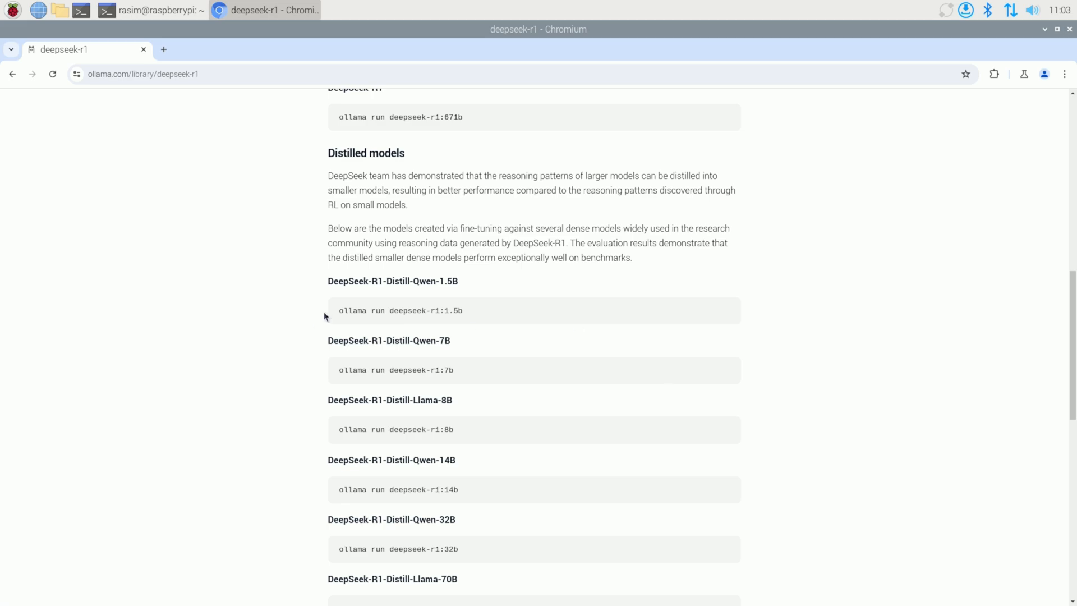
click(131, 11)
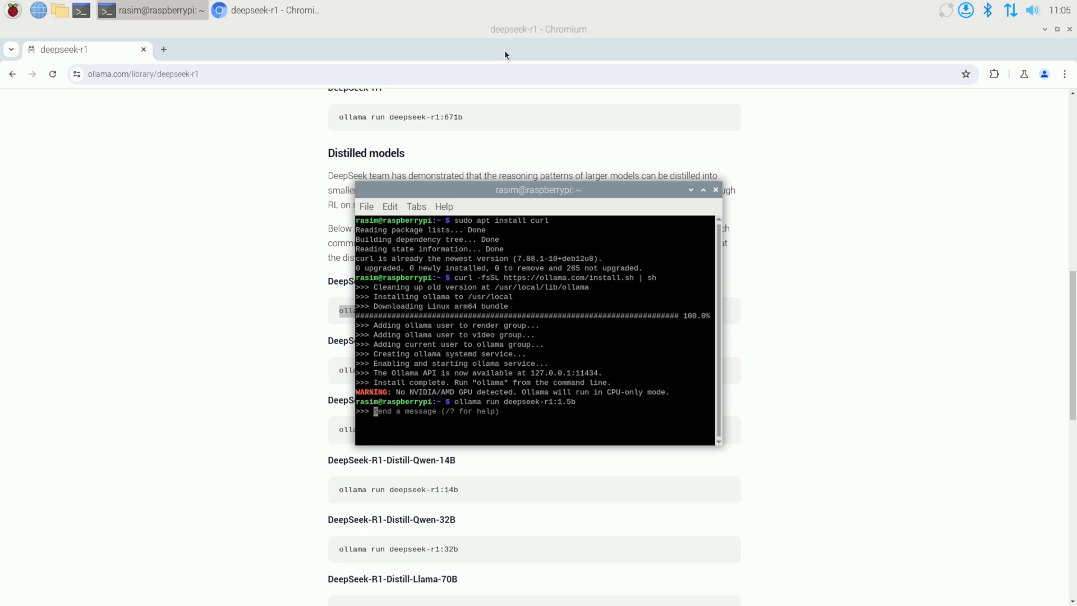
Send 'hello' to the running deepseek-r1:1.5b model and get its greeting reply
text(hello)
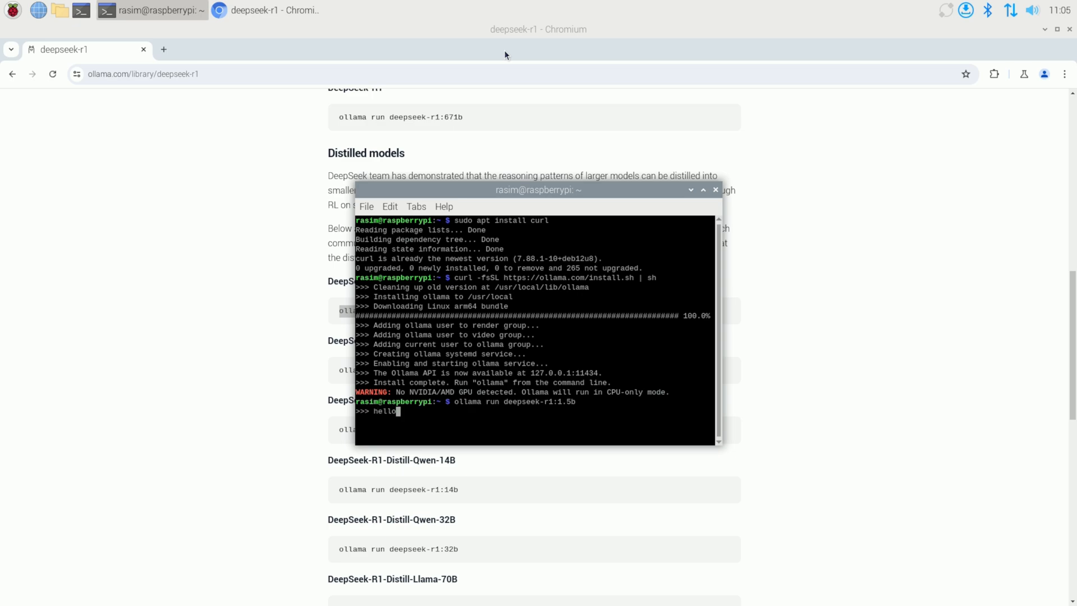
key(Return)
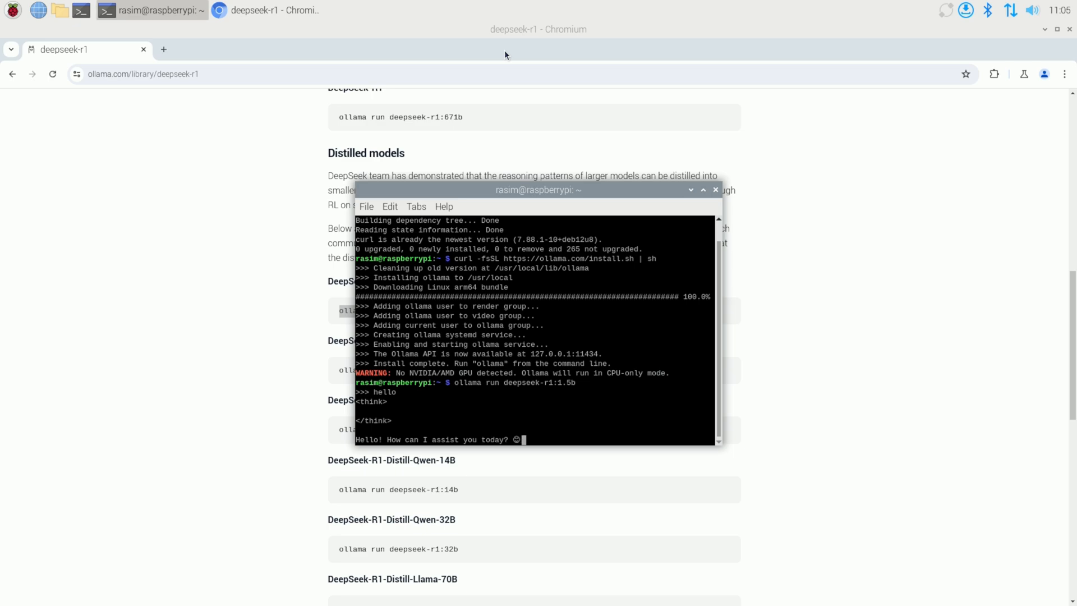